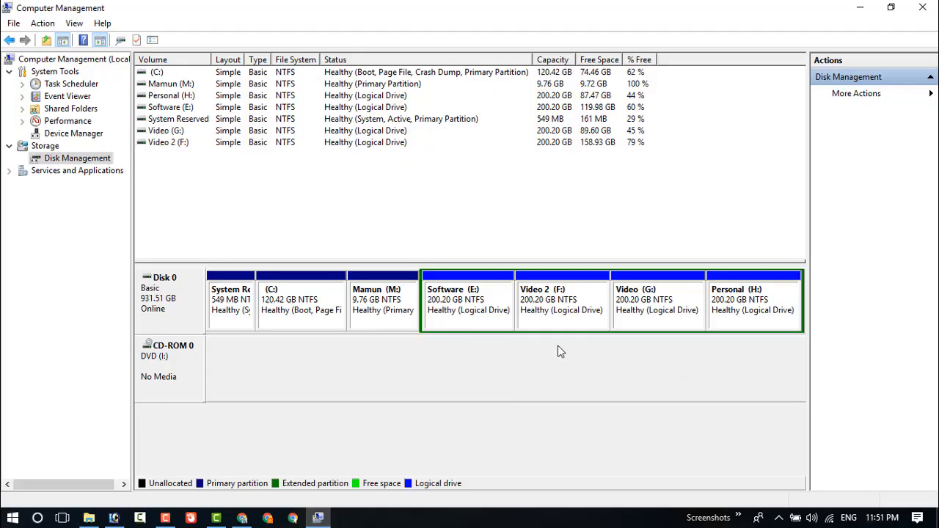
mouse_move(813, 6)
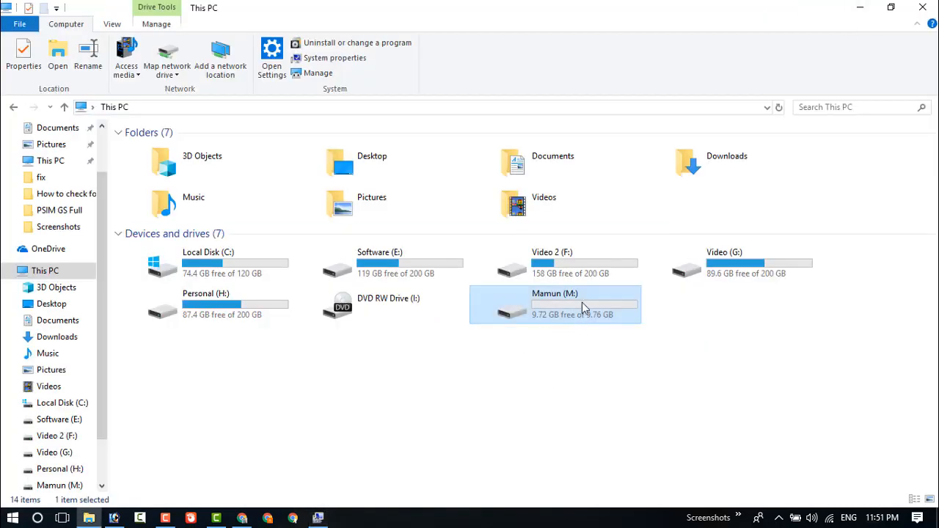
Deselect the Mamun (M:) drive and open Disk Management from This PC's Manage
click(518, 342)
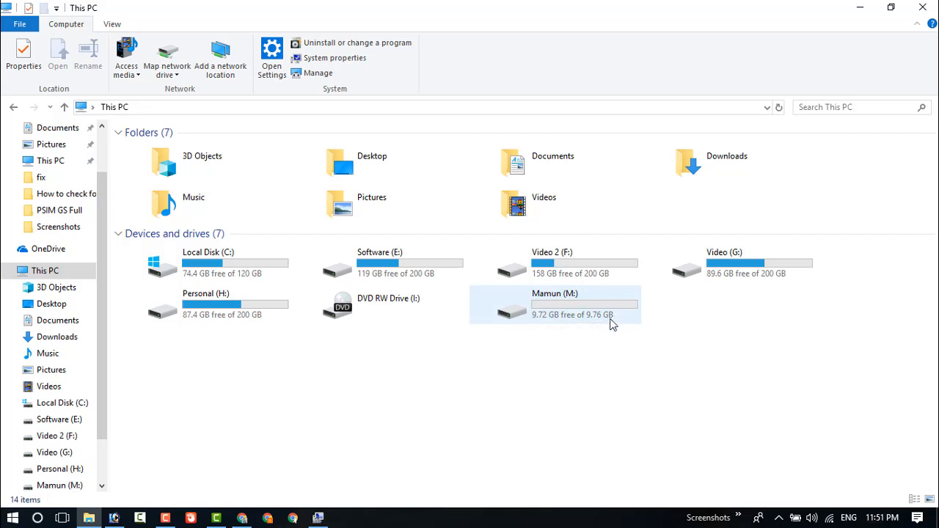
mouse_move(582, 311)
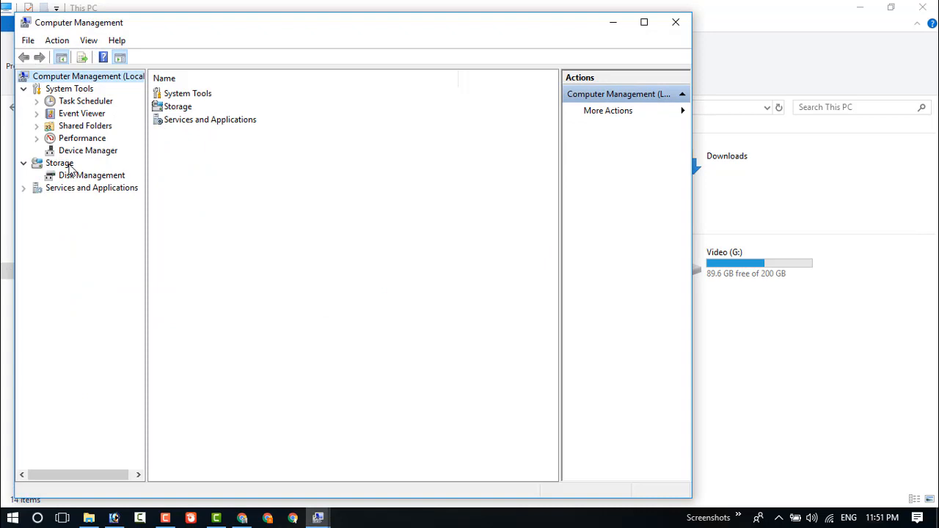
mouse_move(65, 180)
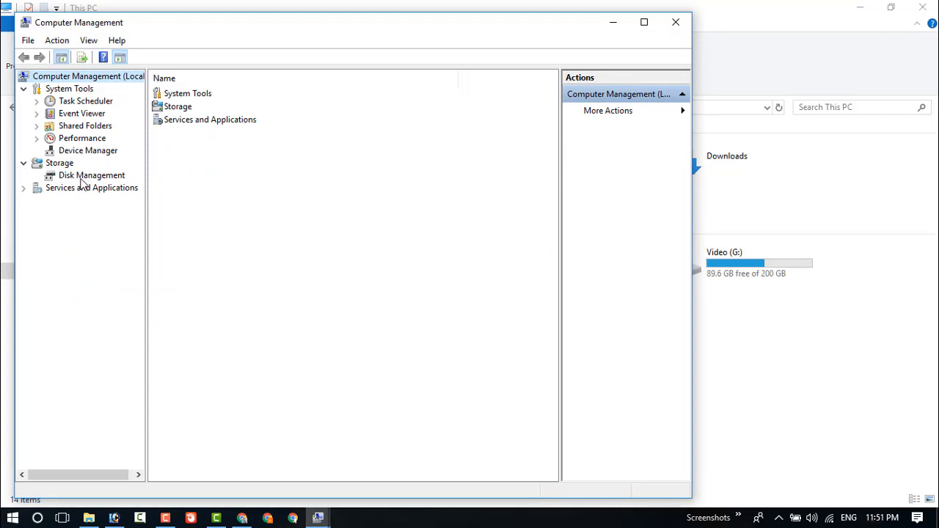
click(91, 176)
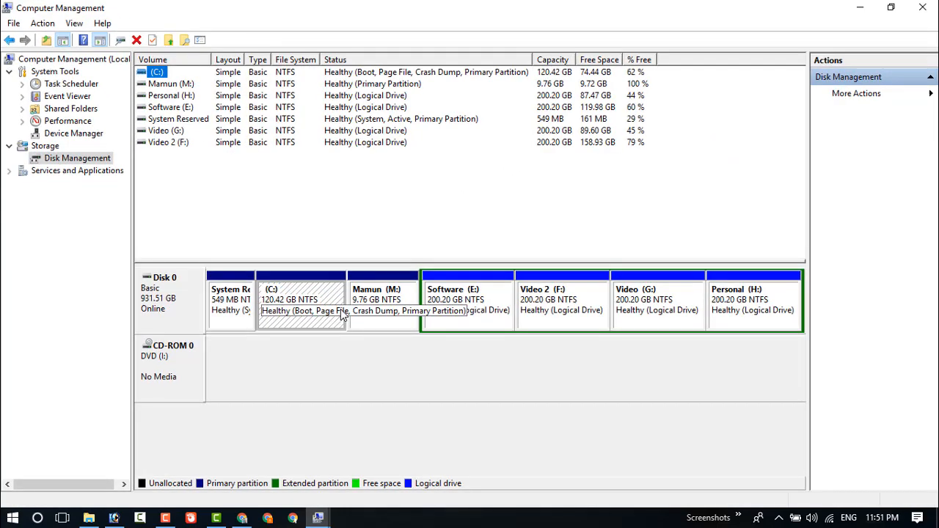
mouse_move(628, 319)
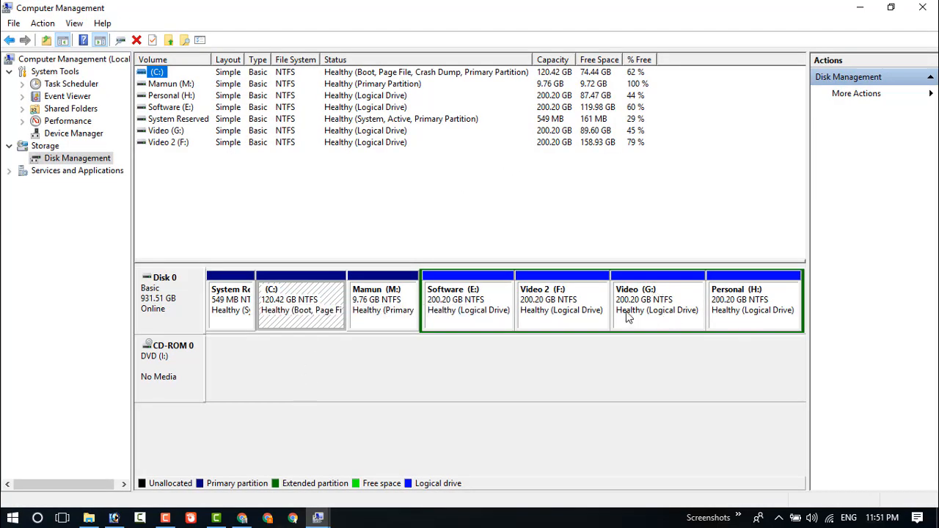
Select the Mamun (M:) partition and bring up its context menu
click(383, 300)
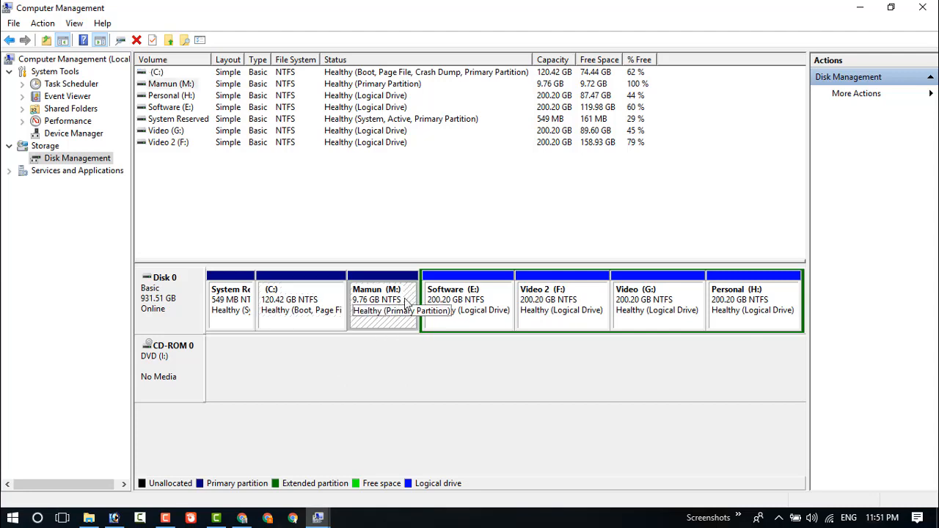
mouse_move(370, 310)
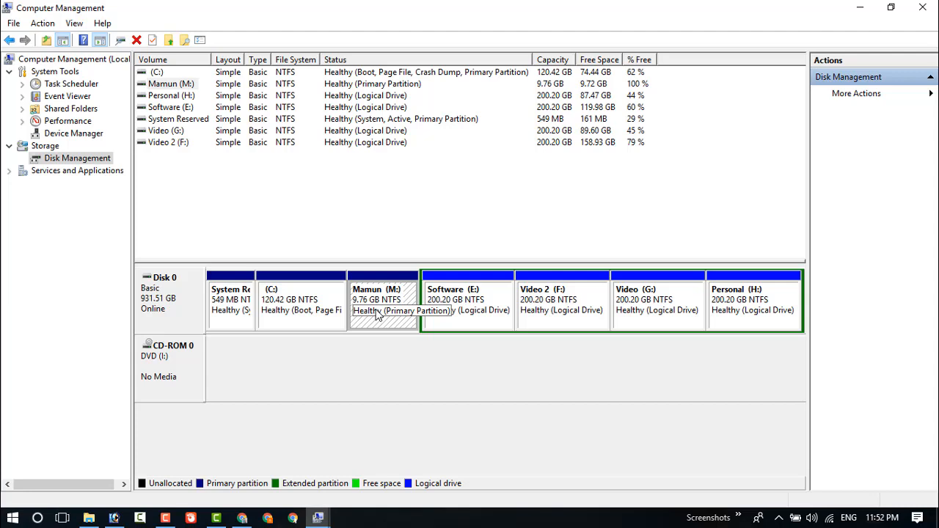
right_click(374, 300)
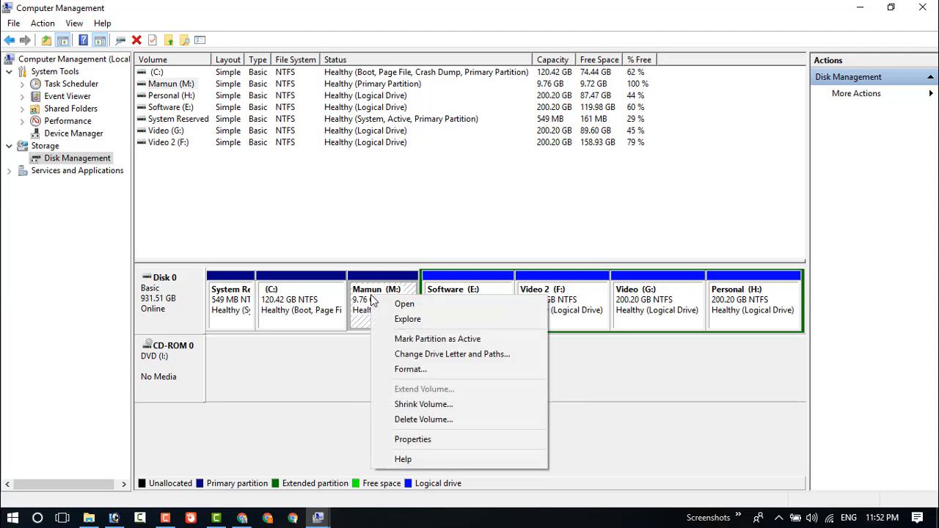
mouse_move(423, 420)
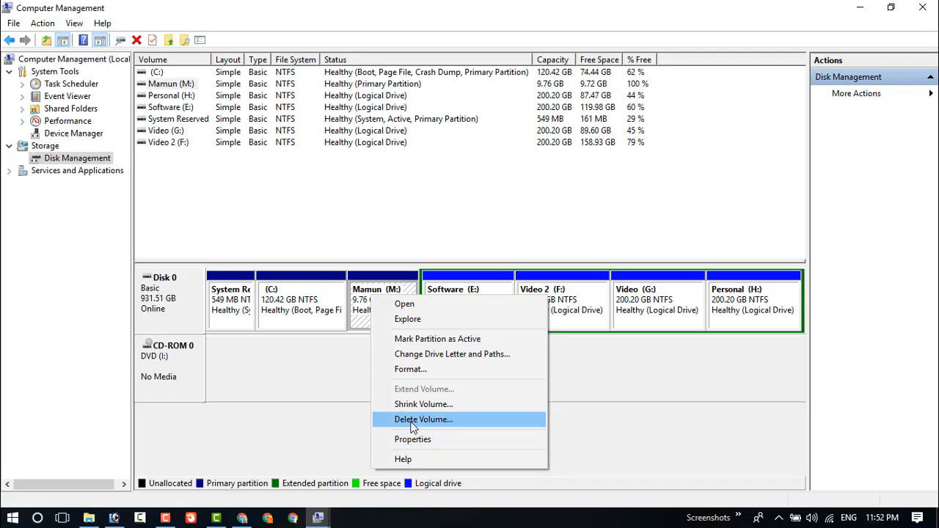
Delete the Mamun (M:) volume, confirm, and select the resulting 9.77 GB unallocated space
click(423, 419)
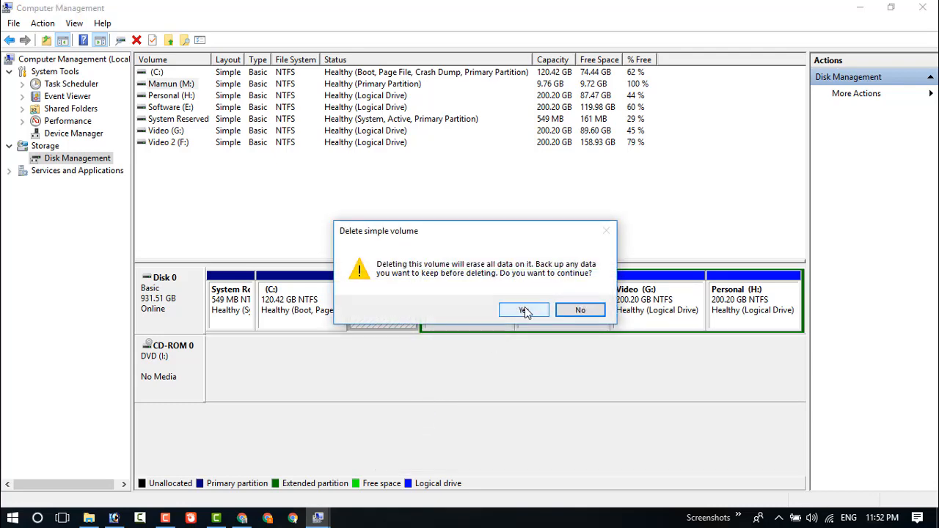
click(524, 309)
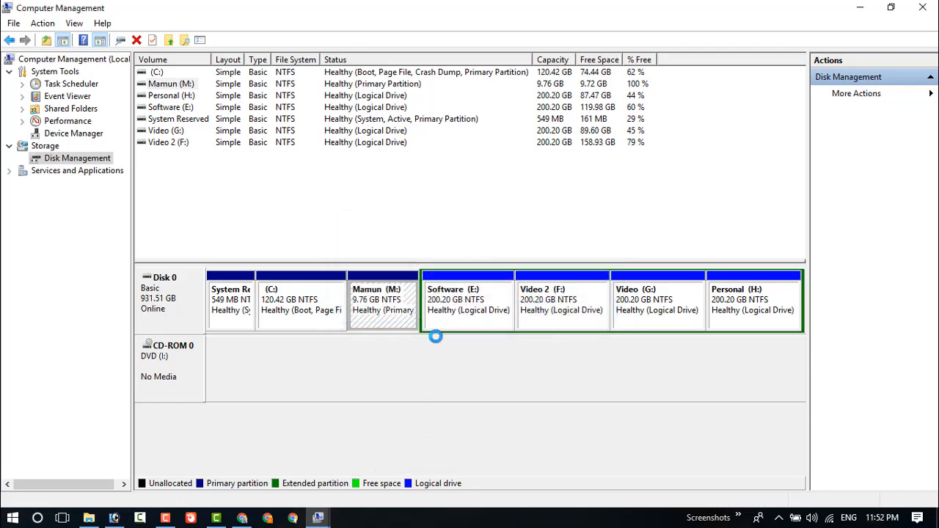
click(383, 301)
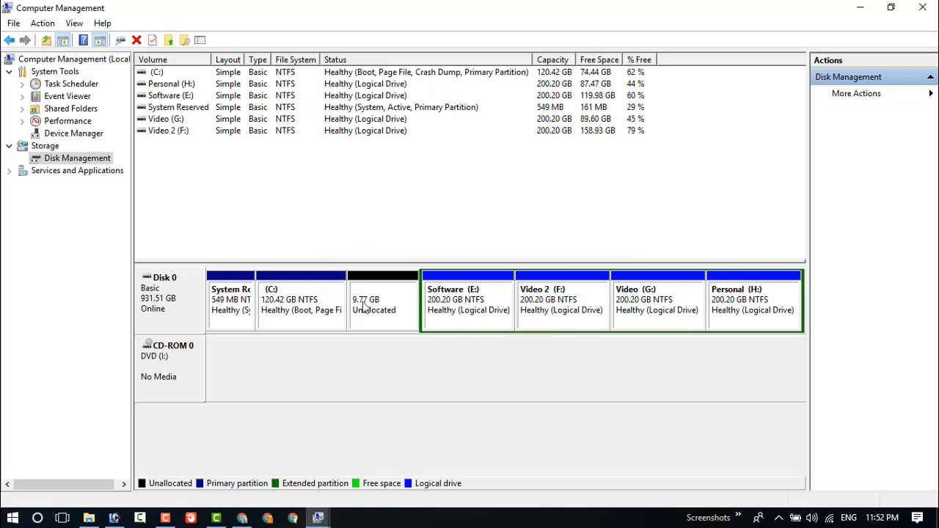
mouse_move(375, 318)
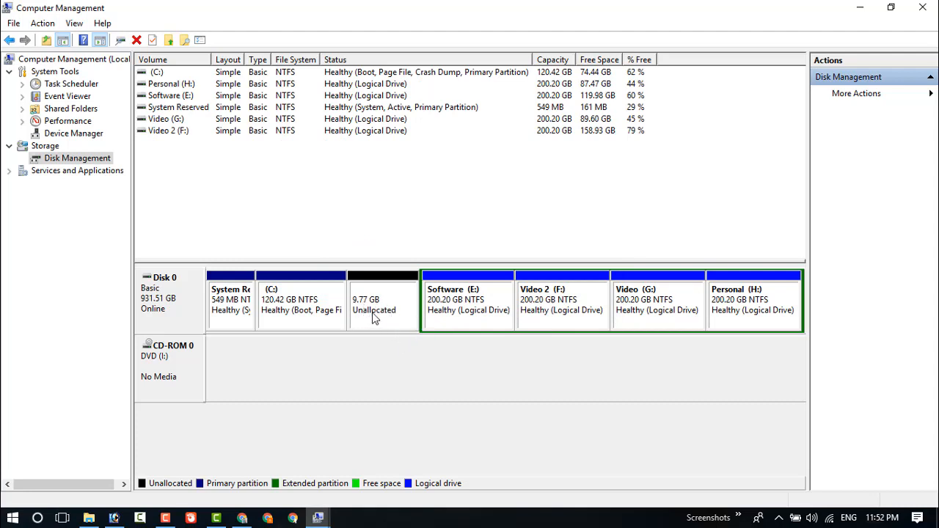
click(378, 305)
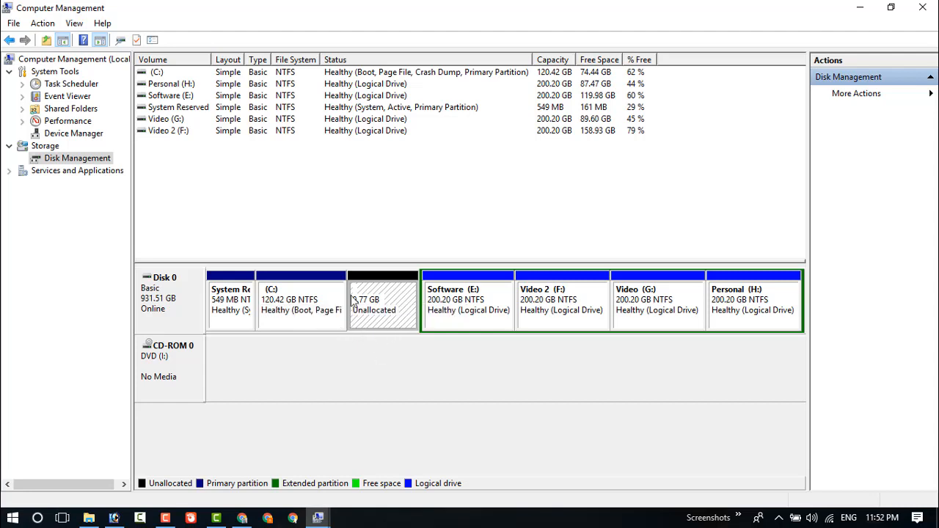
mouse_move(410, 311)
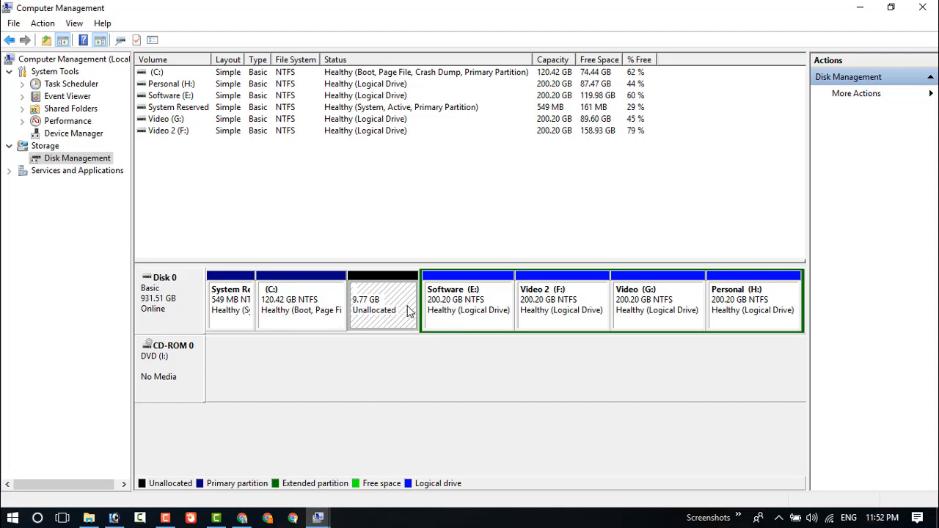
mouse_move(371, 315)
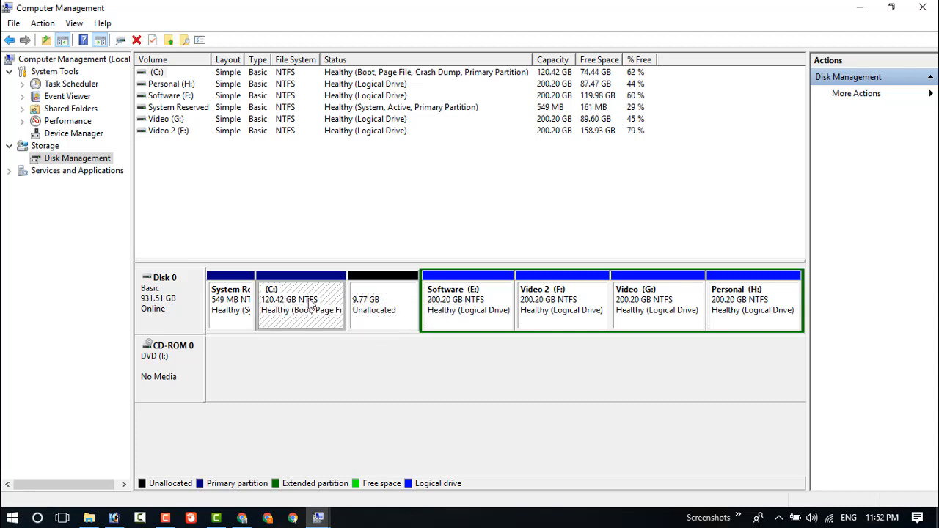
Launch the Extend Volume Wizard from the C: partition's context menu
right_click(301, 304)
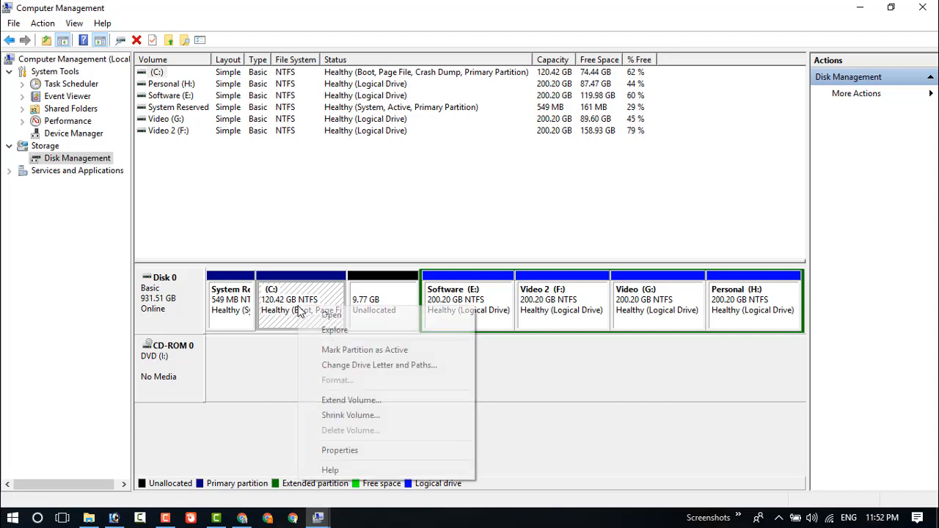
mouse_move(317, 342)
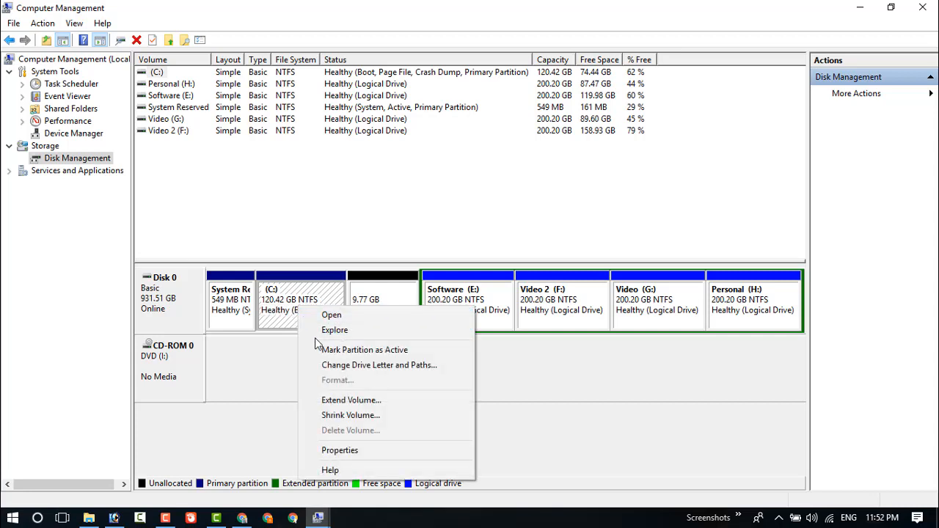
mouse_move(351, 400)
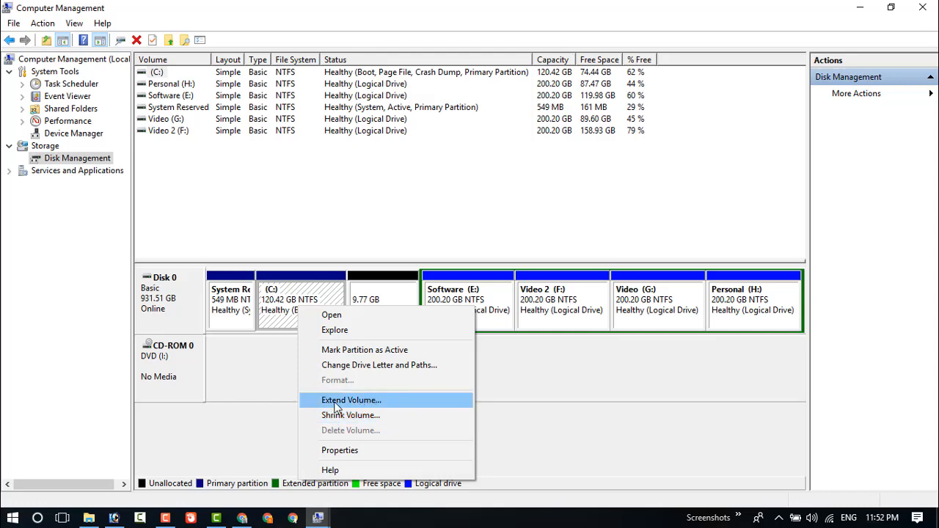
click(351, 400)
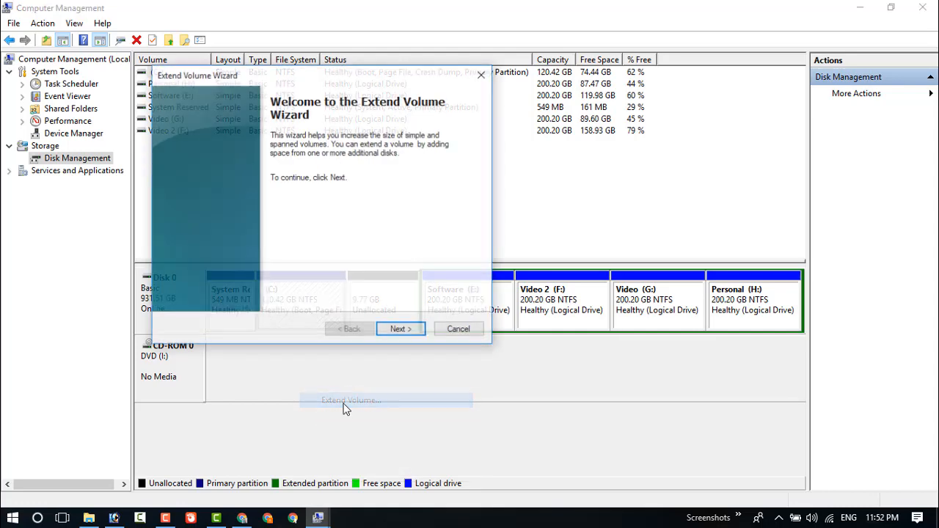
Extend C: with all 9999 MB from Disk 0 through the wizard
click(400, 328)
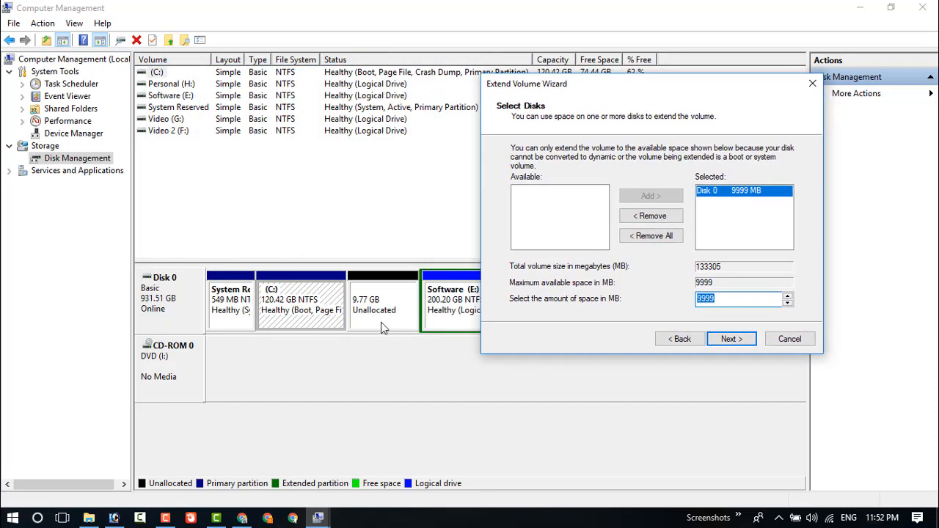
mouse_move(634, 303)
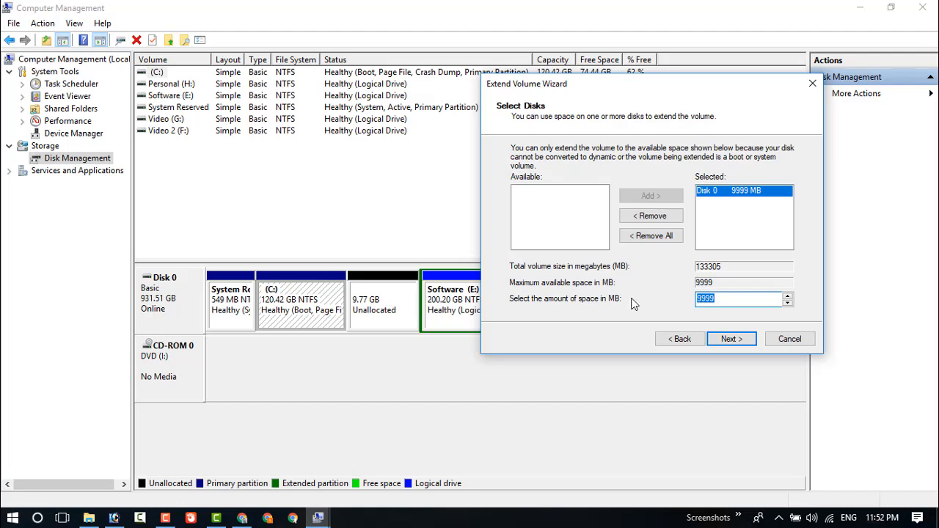
mouse_move(745, 323)
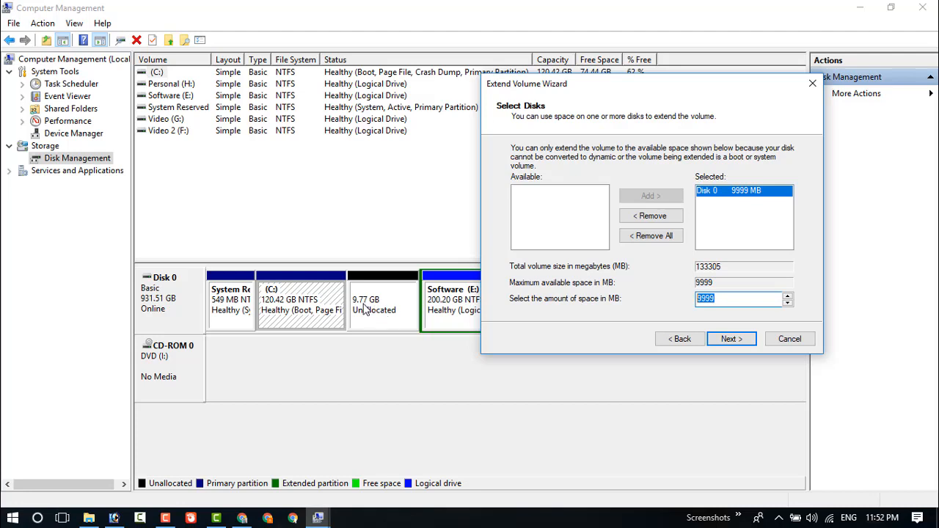
mouse_move(607, 303)
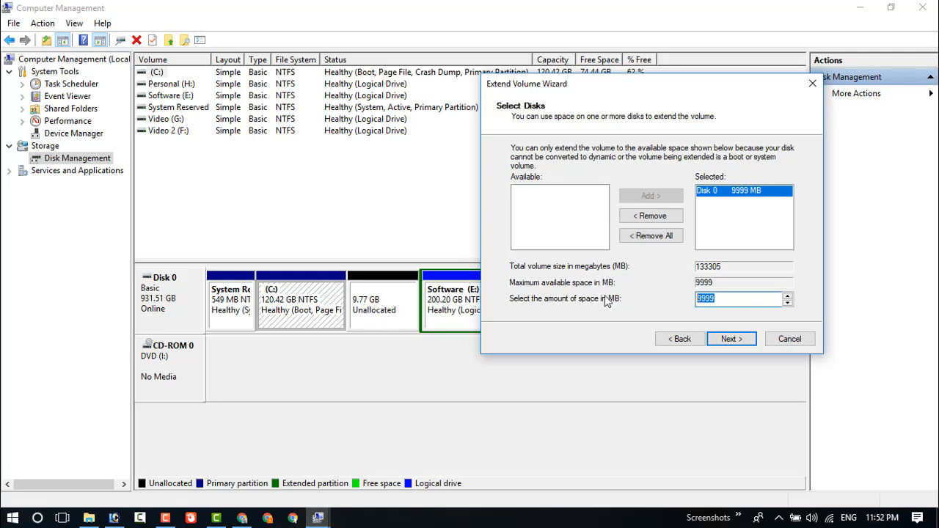
mouse_move(731, 339)
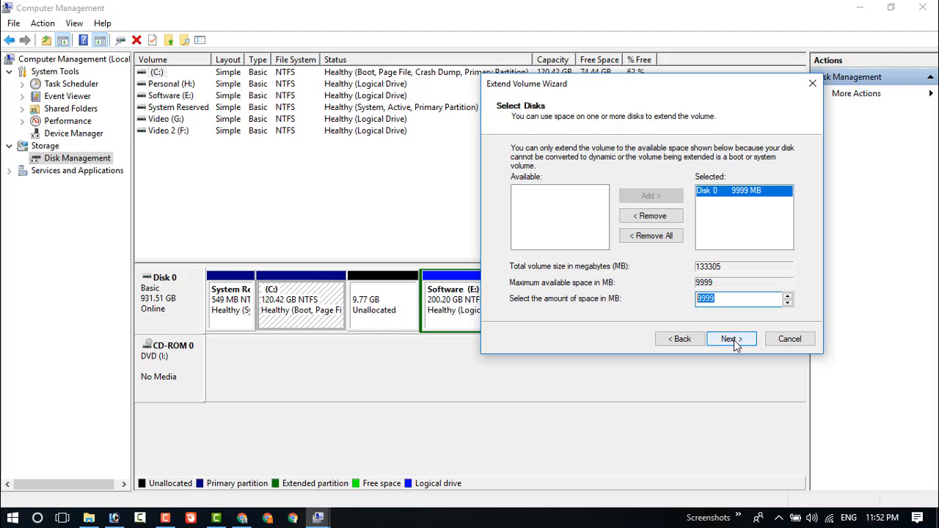
click(731, 339)
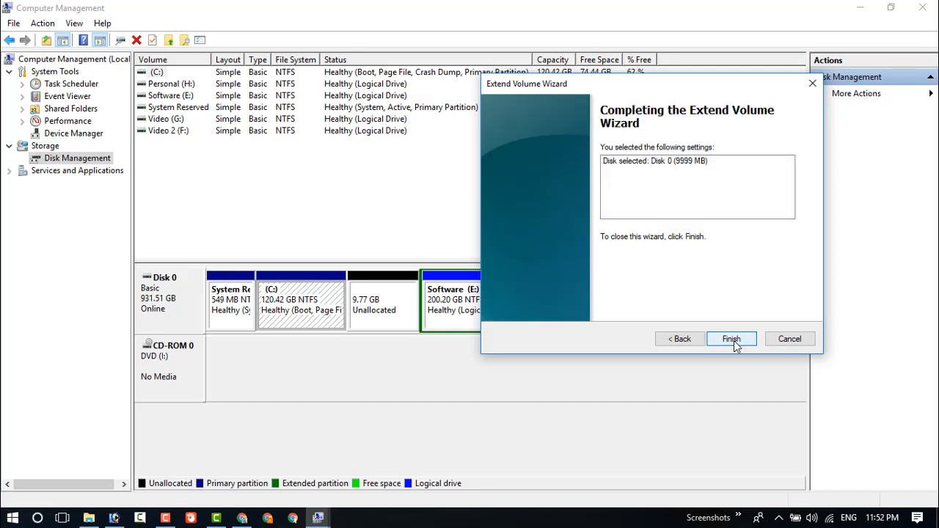
click(730, 338)
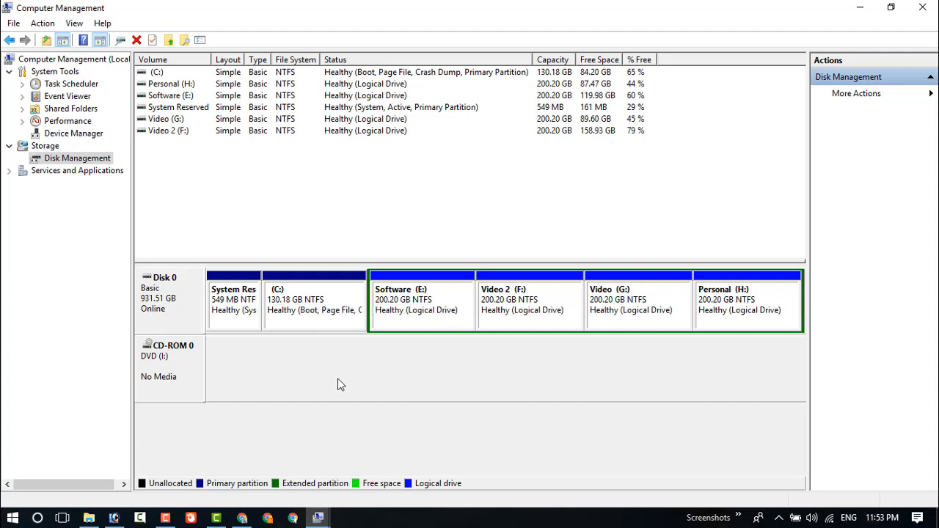
mouse_move(367, 333)
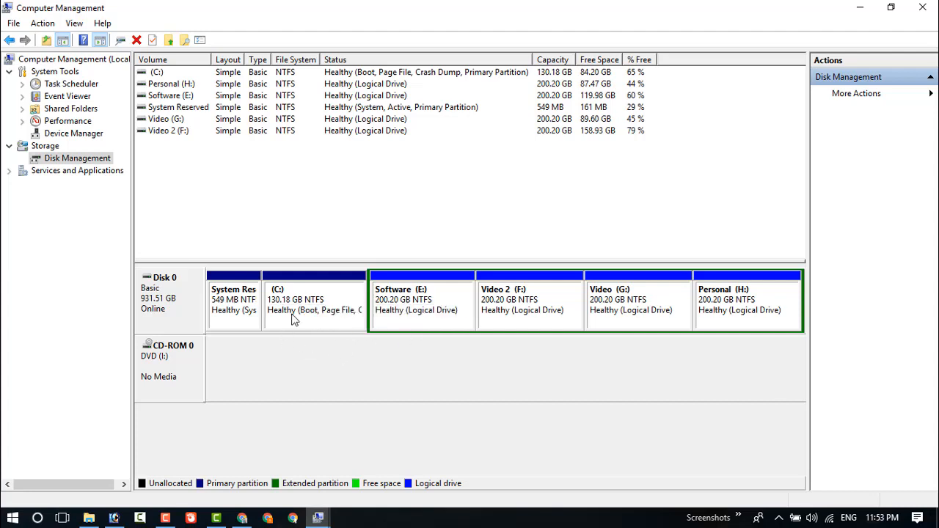
mouse_move(361, 341)
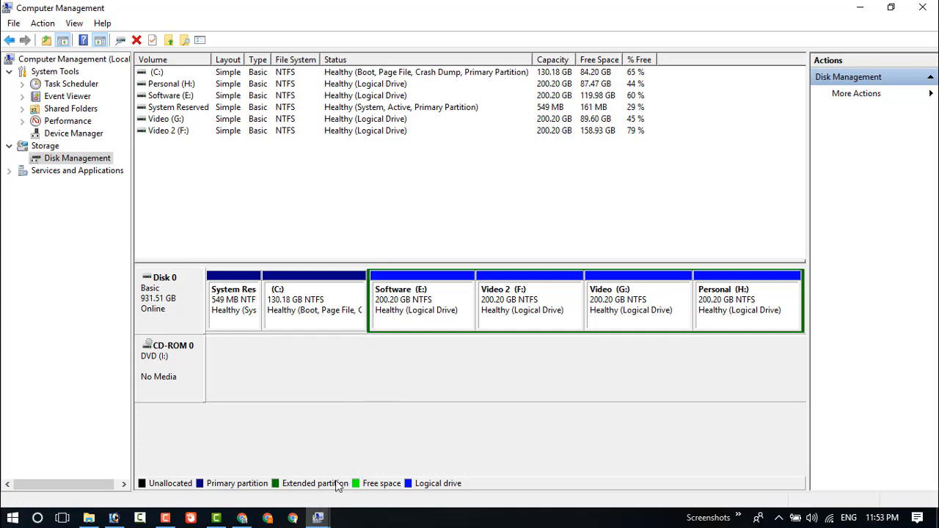
Confirm C: shows 130.18 GB with no unallocated block remaining
click(218, 515)
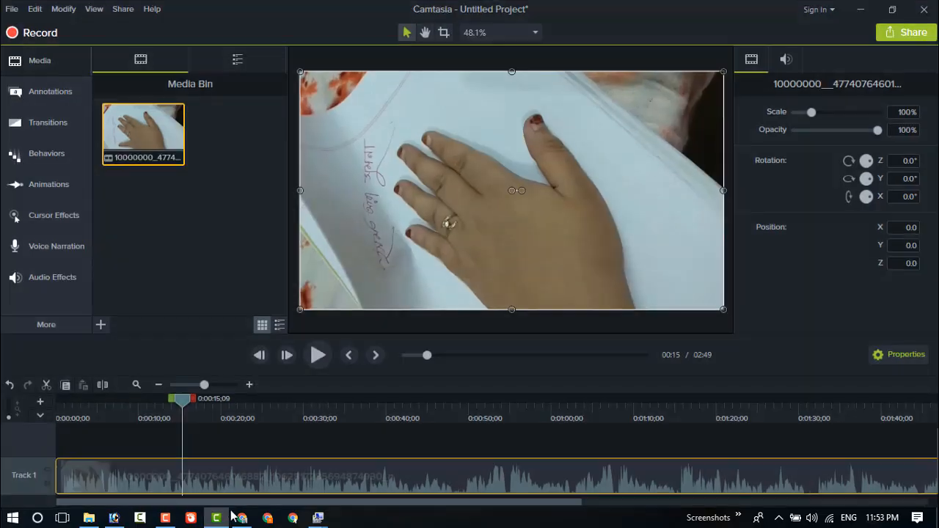